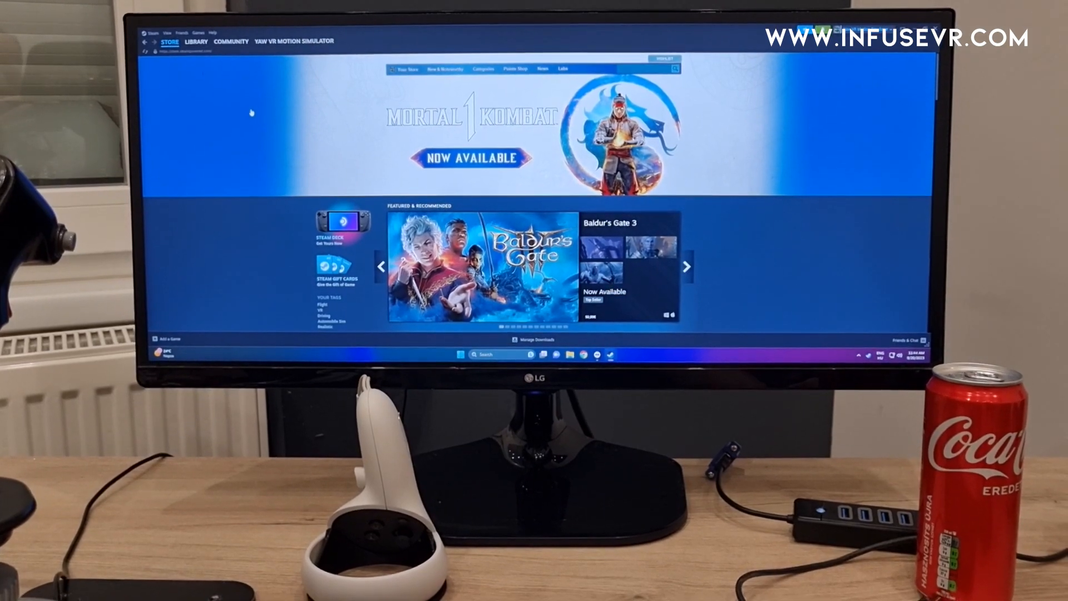
Launch Infuse VR from its page in the Steam game library.
{"action": "left_click", "coordinate": [687, 266]}
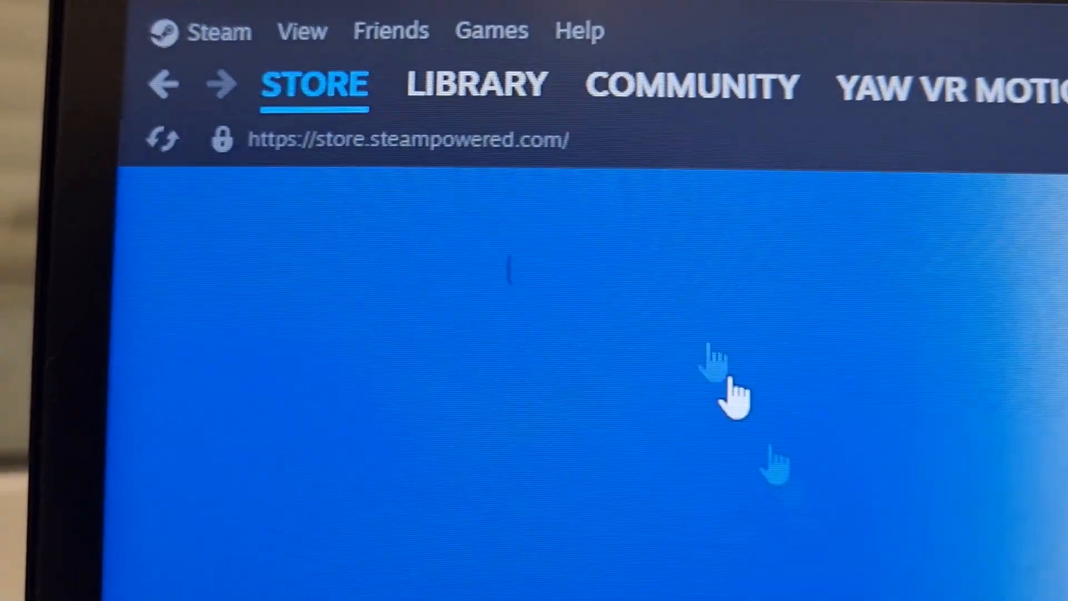
{"action": "left_click", "coordinate": [476, 85]}
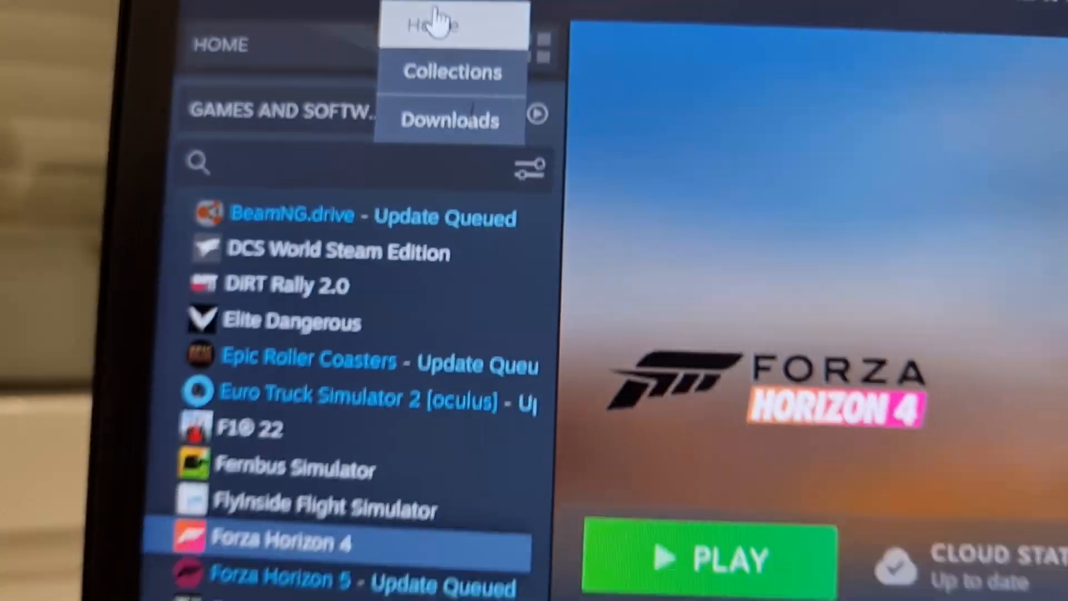
{"action": "scroll", "scroll_direction": "down", "scroll_amount": 3}
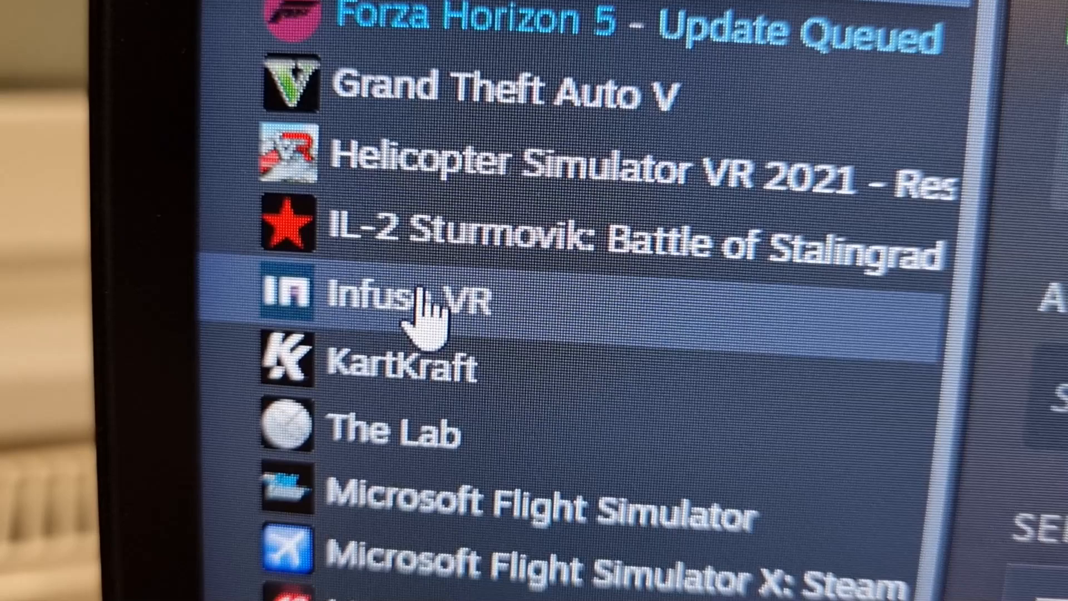
{"action": "left_click", "coordinate": [382, 299]}
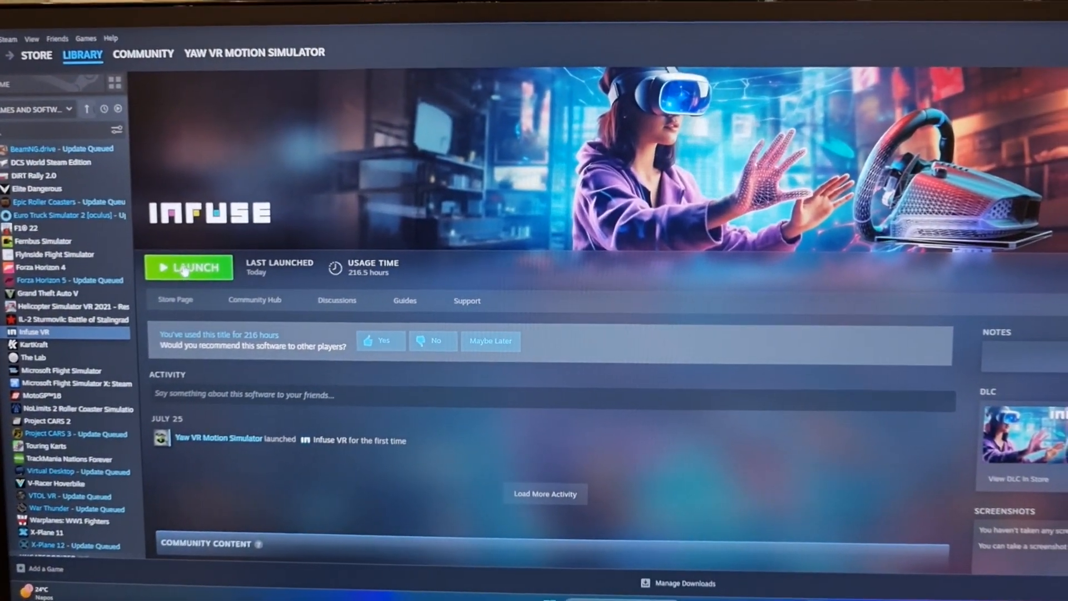
{"action": "left_click", "coordinate": [189, 267]}
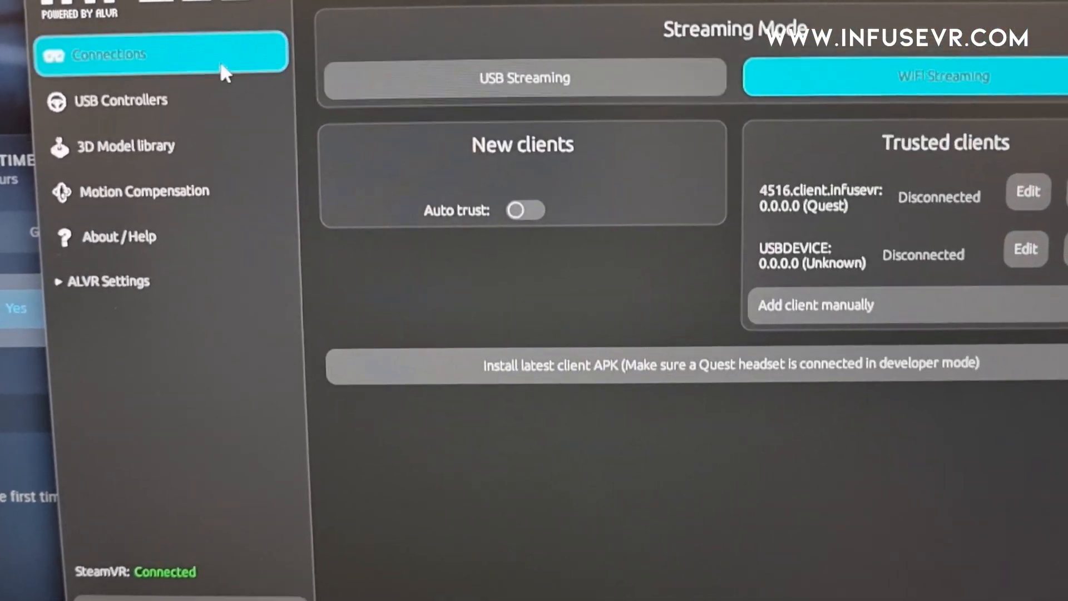
Show the USB Controllers page listing the HOTAS Warthog throttle and joystick.
{"action": "left_click", "coordinate": [126, 101]}
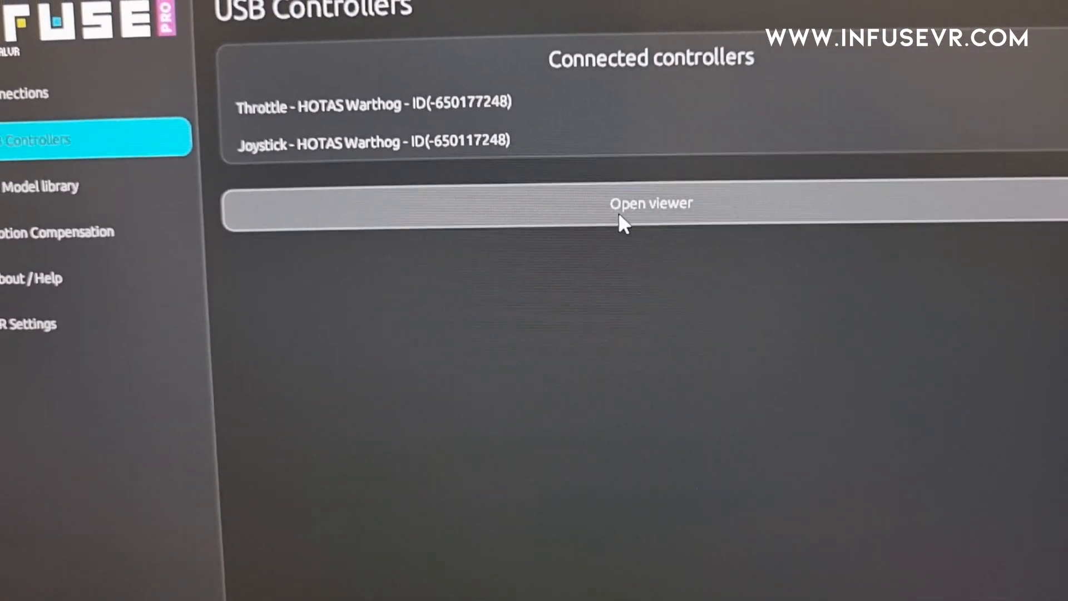
{"action": "left_click", "coordinate": [651, 208]}
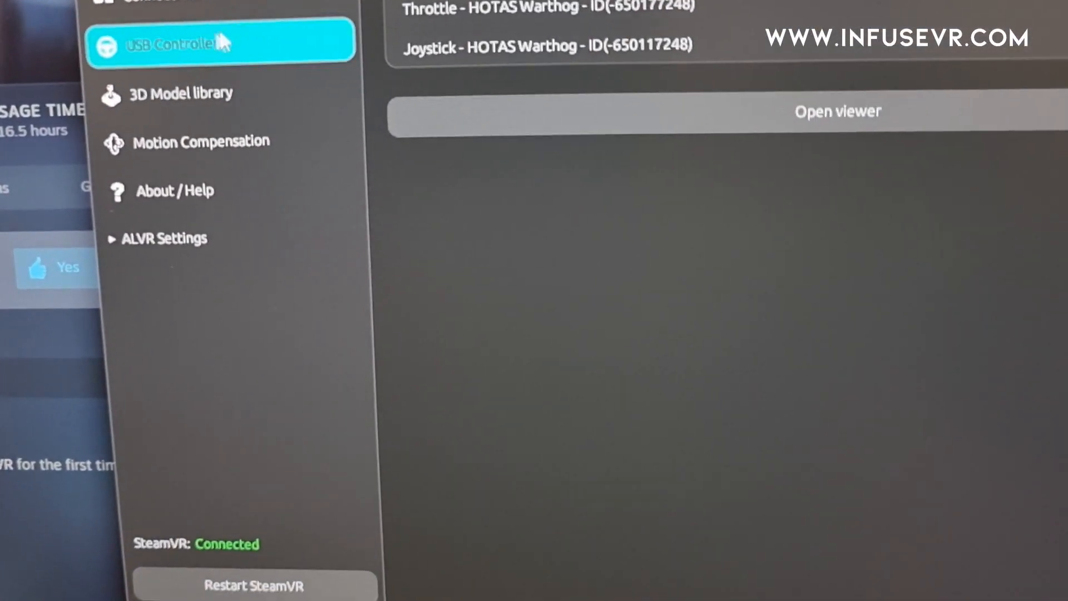
Review the 3D Model library's Warthog mappings, then view Motion Compensation with interpolation 0.030.
{"action": "left_click", "coordinate": [182, 93]}
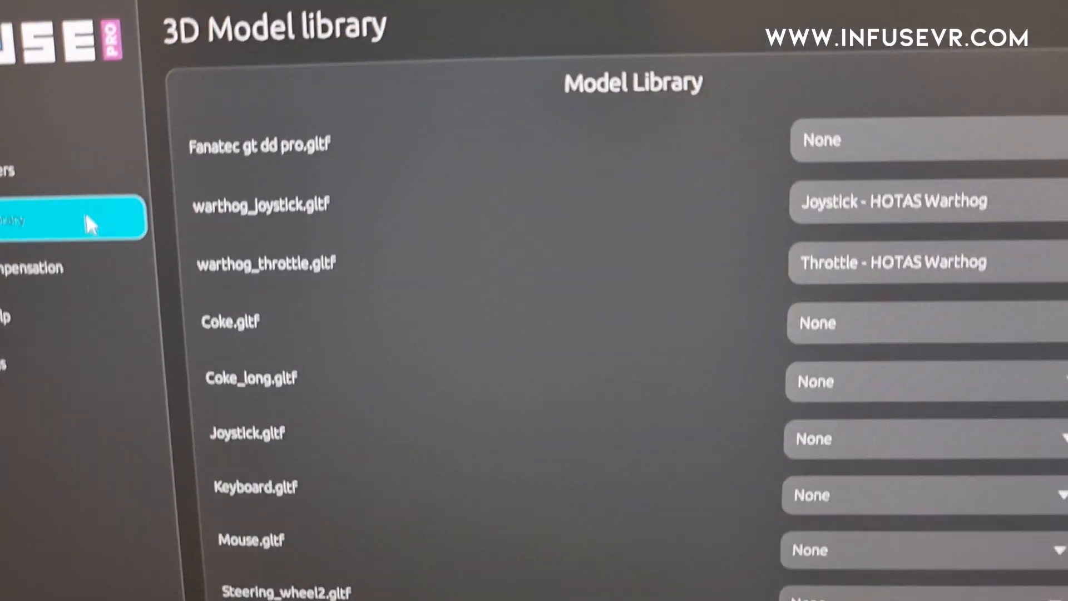
{"action": "scroll", "scroll_direction": "down", "scroll_amount": 3}
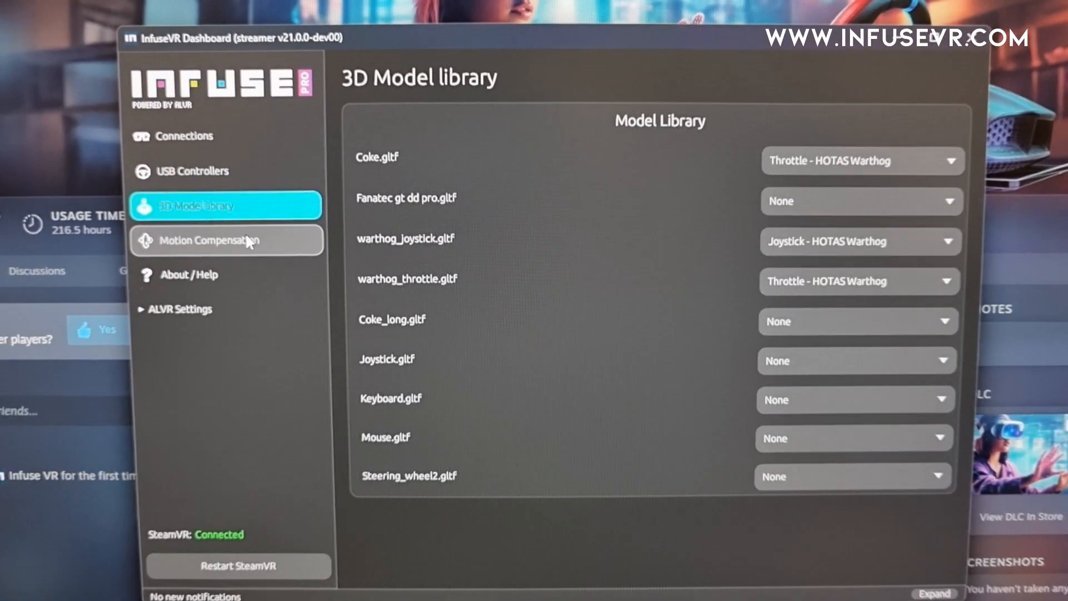
{"action": "left_click", "coordinate": [226, 241]}
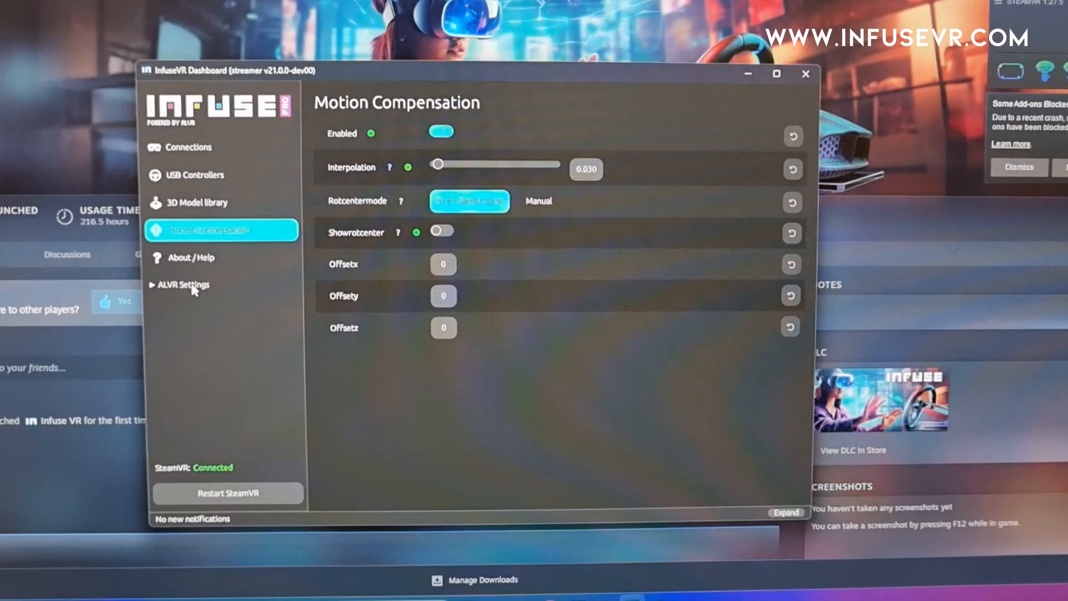
Review the ALVR Settings page through the streaming presets and advanced encoder options.
{"action": "left_click", "coordinate": [183, 284]}
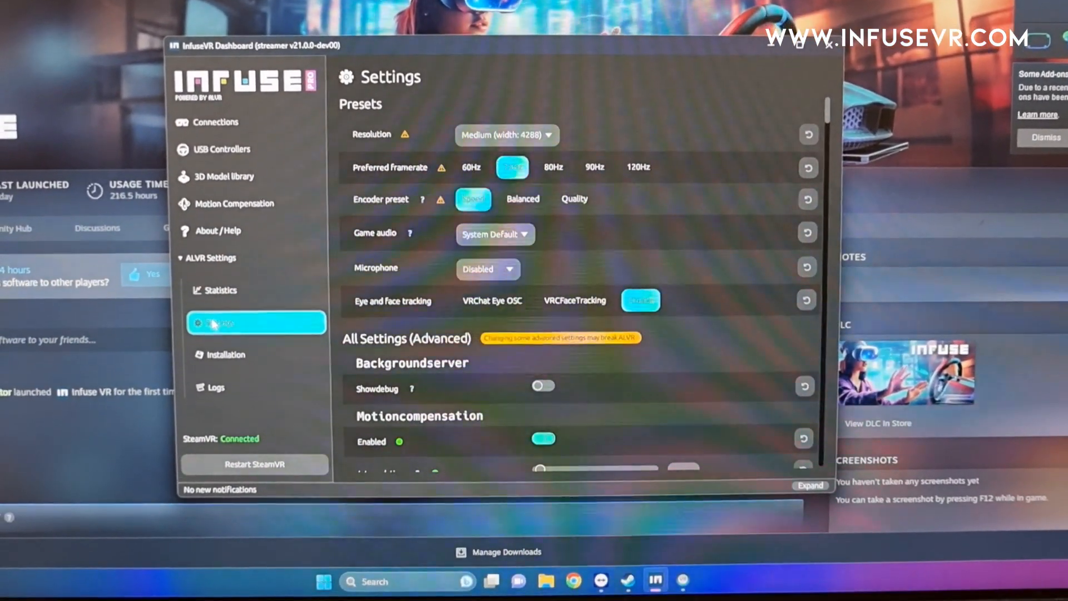
{"action": "scroll", "scroll_direction": "down", "scroll_amount": 3}
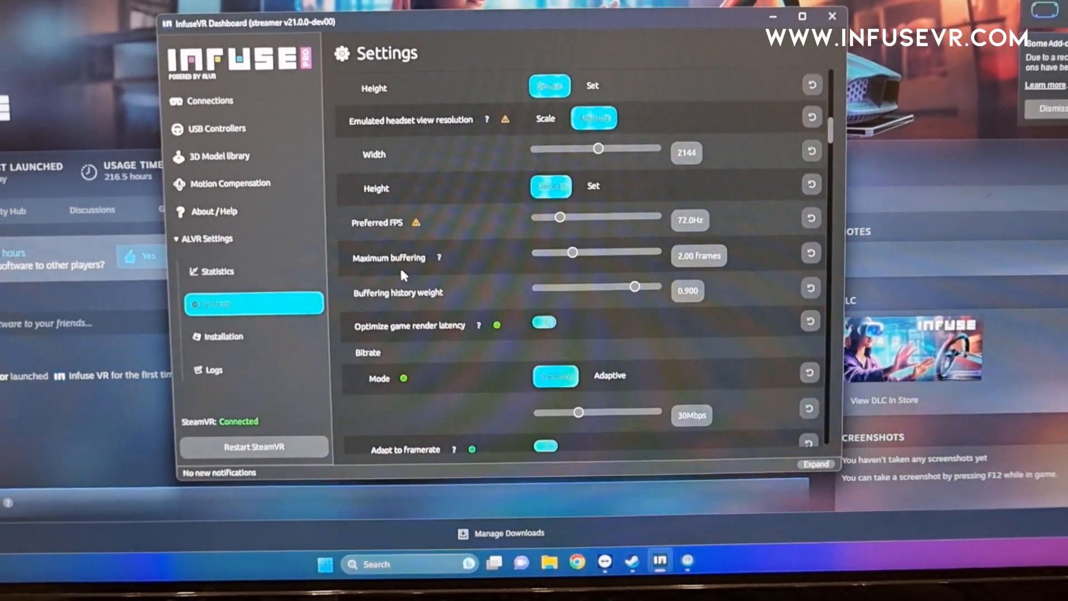
{"action": "scroll", "scroll_direction": "down", "scroll_amount": 3}
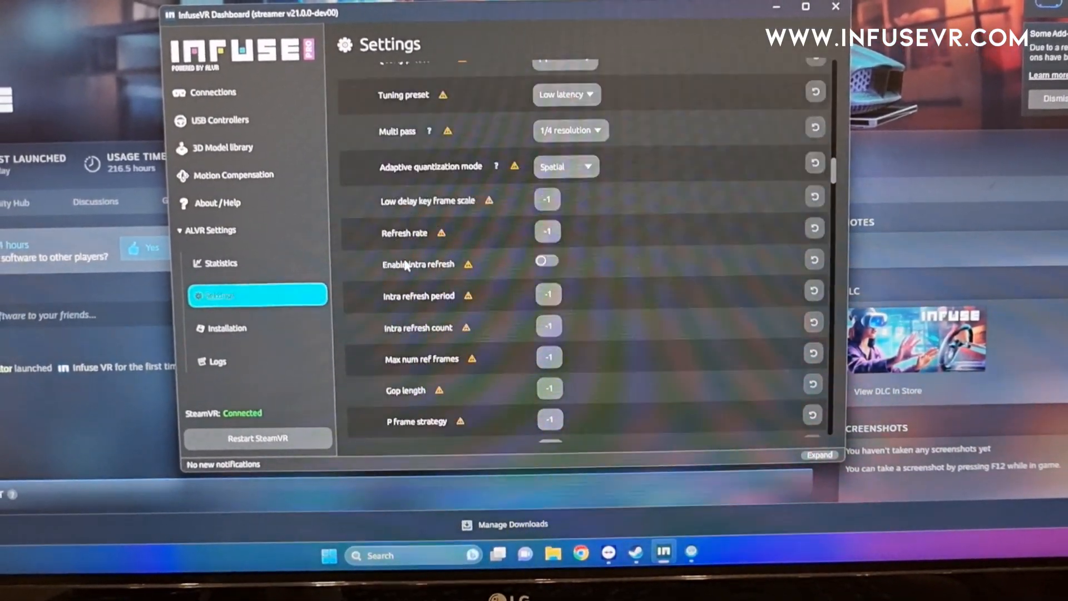
{"action": "scroll", "scroll_direction": "down", "scroll_amount": 3}
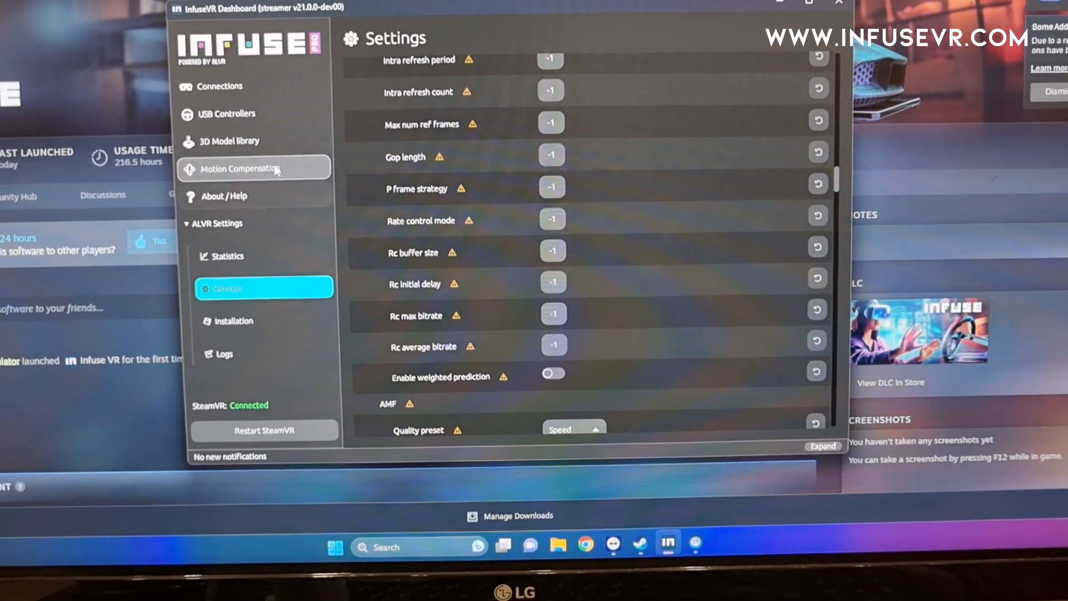
{"action": "left_click", "coordinate": [219, 86]}
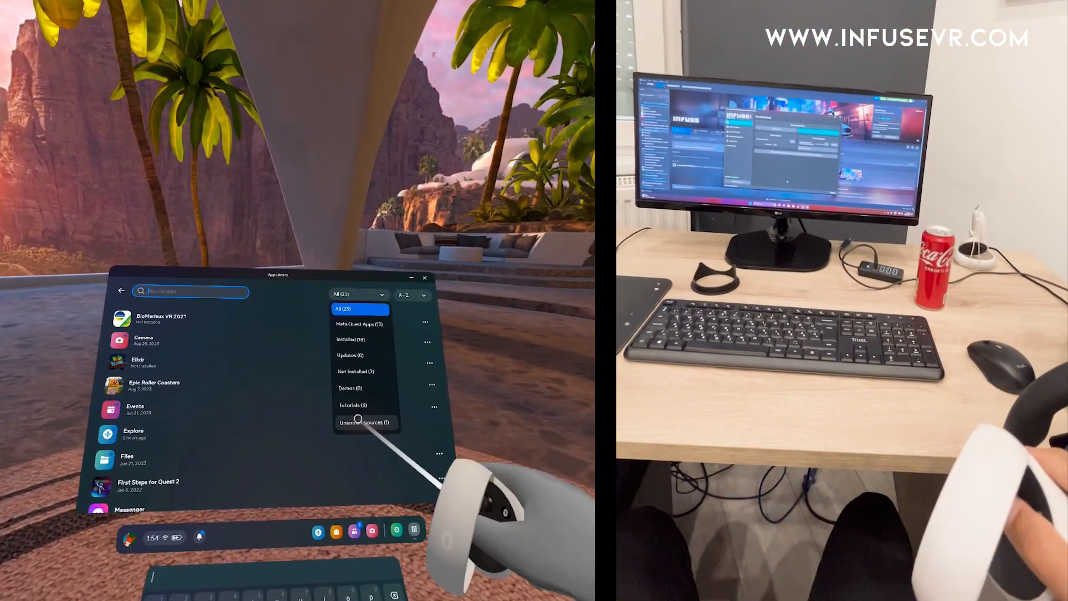
Launch the client from Unknown Sources and trust 1123.client.infusevr, streaming at 192.168.50.175.
{"action": "left_click", "coordinate": [366, 422]}
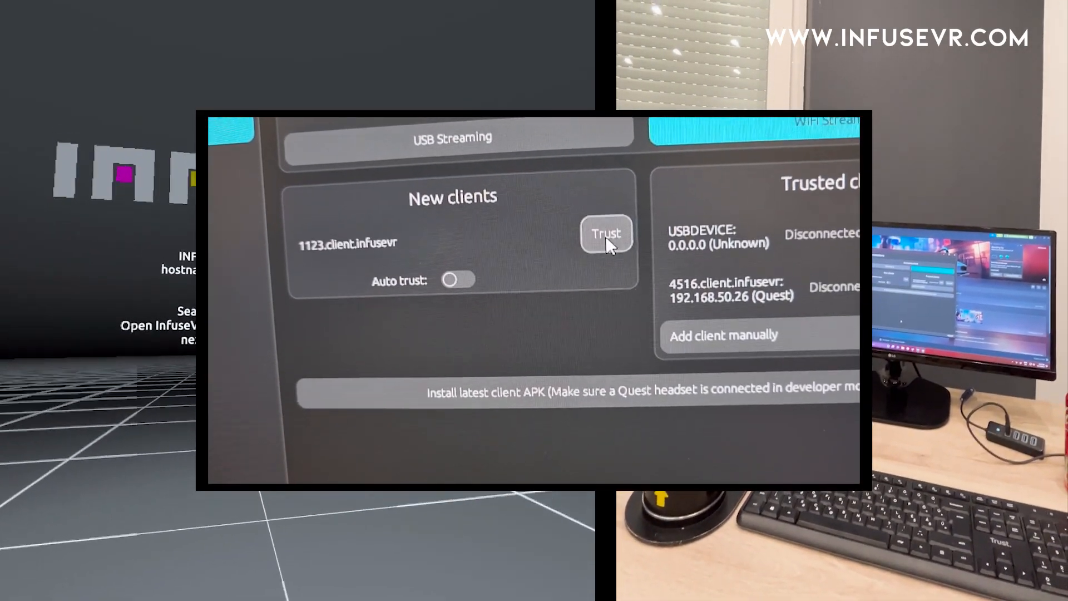
{"action": "left_click", "coordinate": [605, 233]}
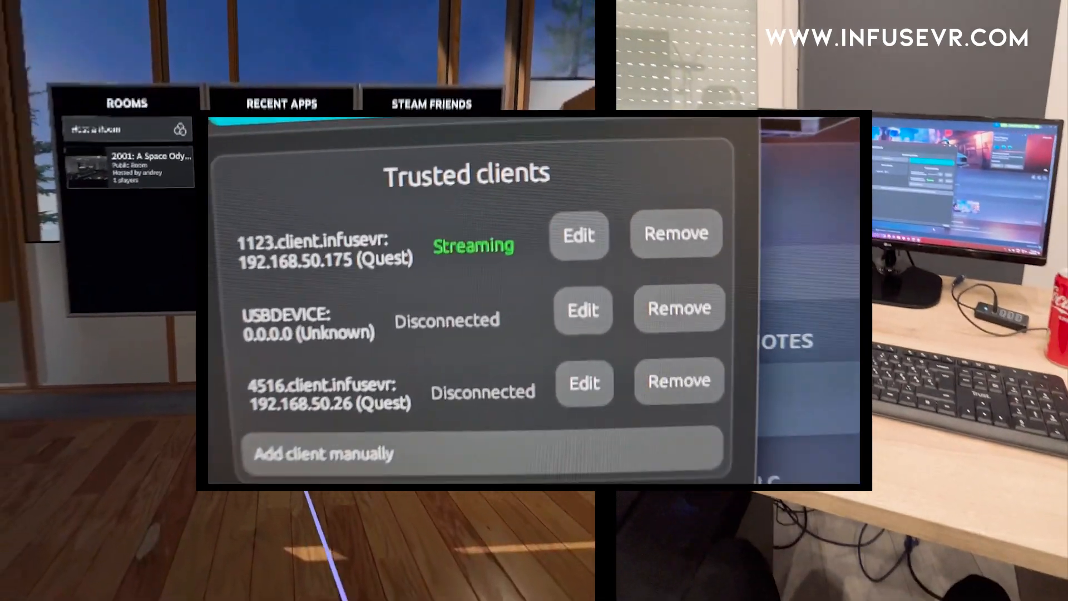